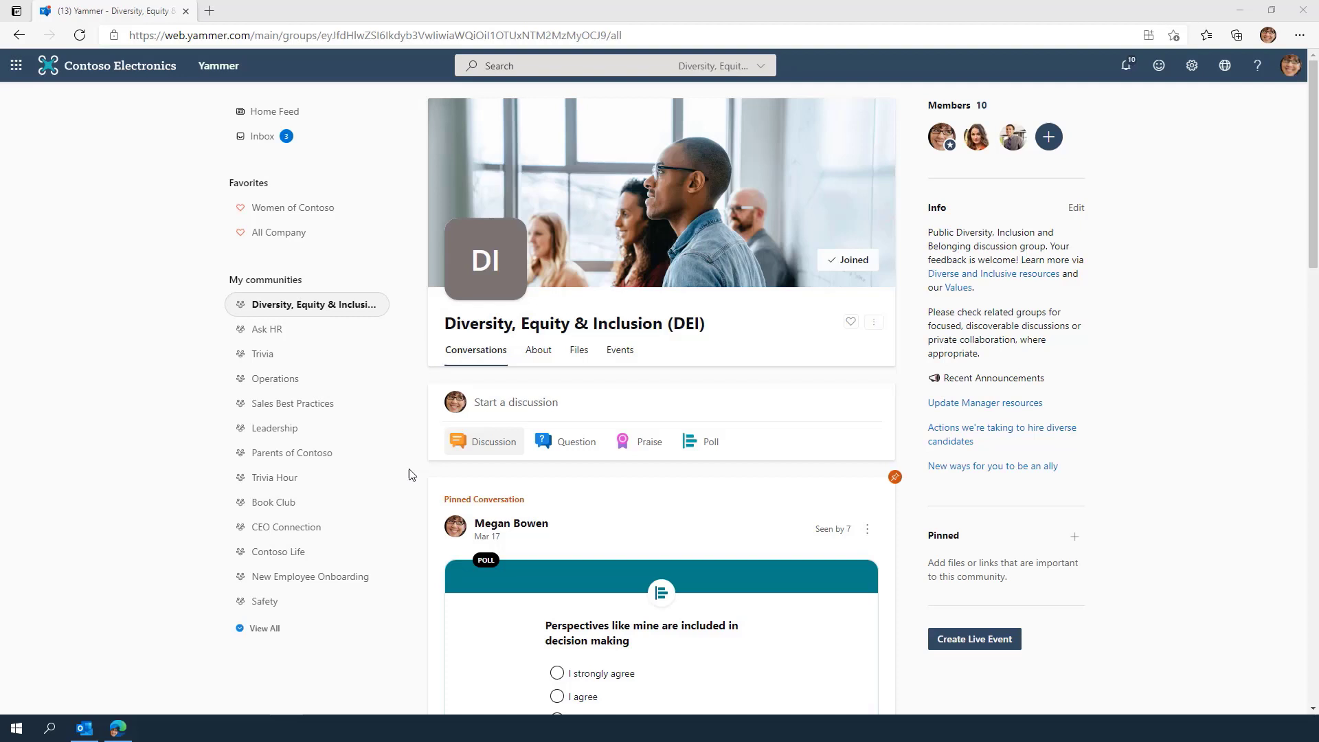
{"action": "mouse_move", "coordinate": [448, 462]}
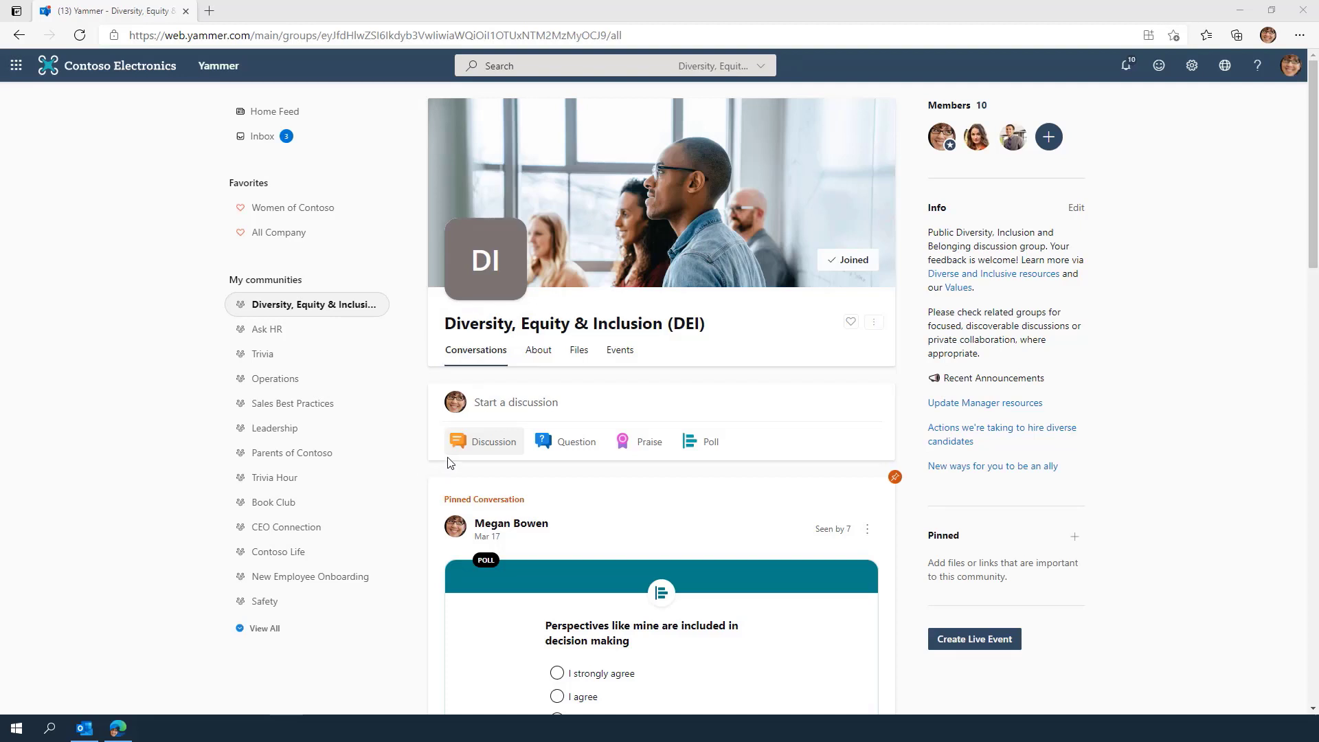
Step: Publish the DEI Community Discussion post as an announcement in the DEI community
{"action": "left_click", "coordinate": [515, 402]}
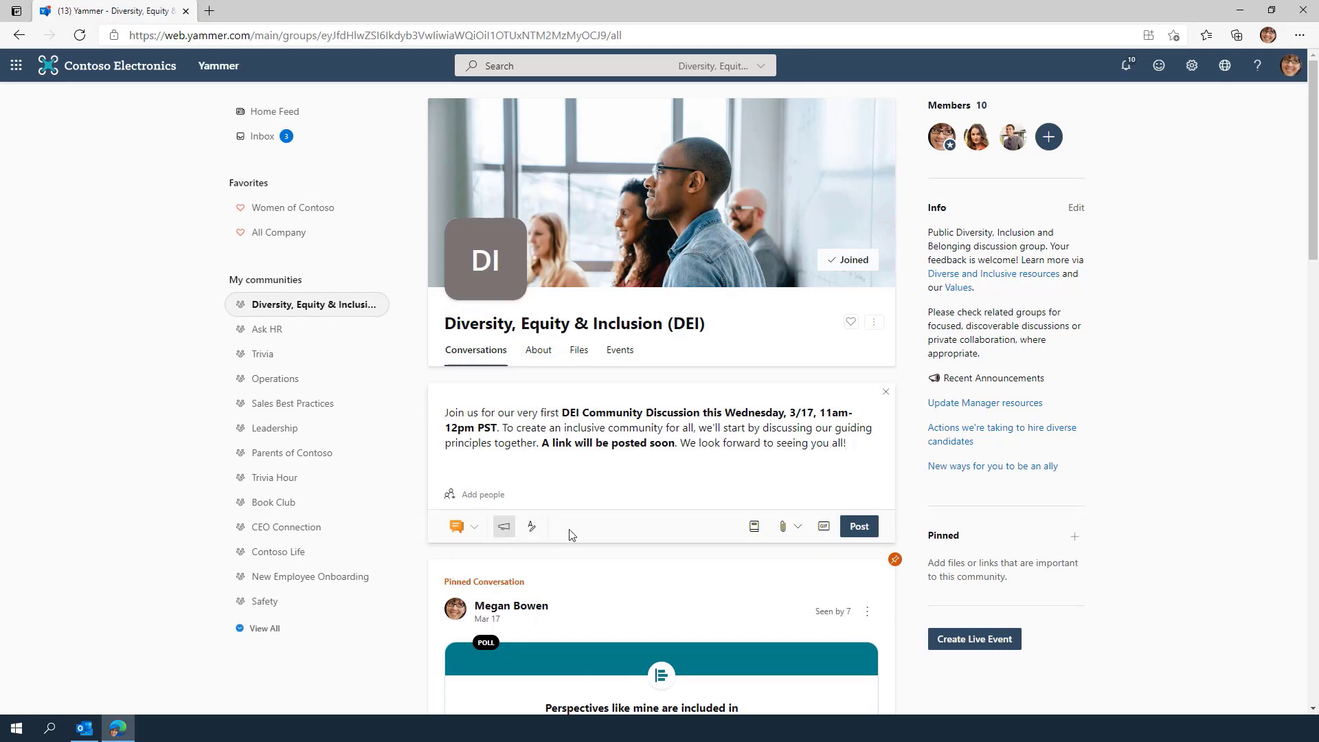
{"action": "left_click", "coordinate": [859, 527]}
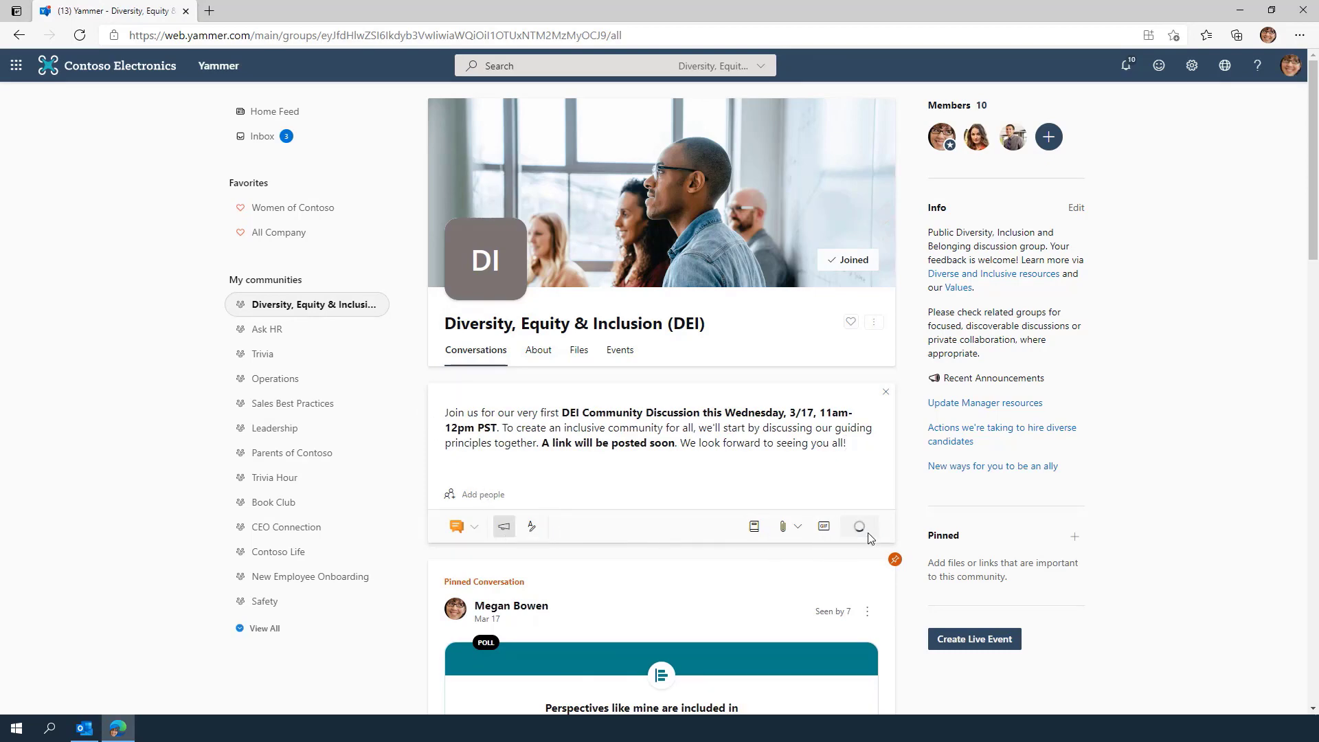
{"action": "scroll", "scroll_direction": "down", "scroll_amount": 3}
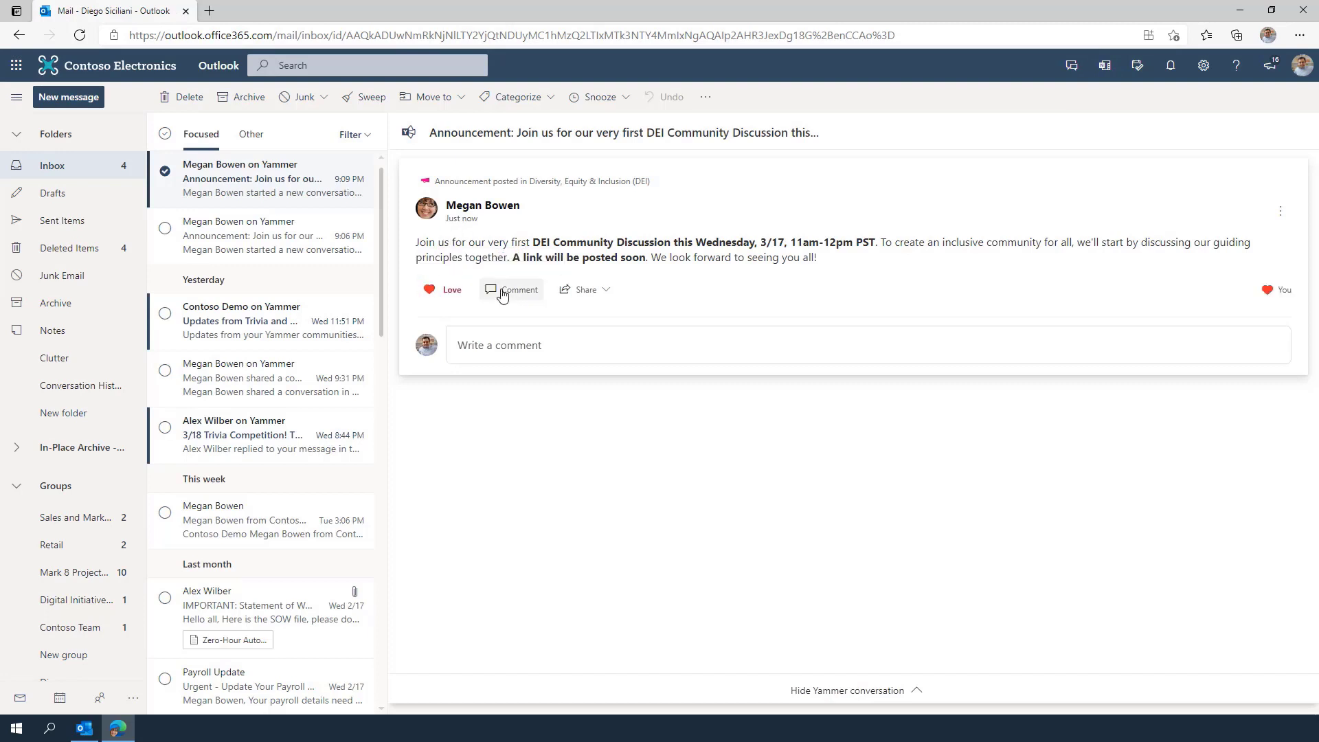
Step: Comment 'Exciting! I look forward to it!' on the DEI announcement from the Outlook email
{"action": "type", "text": "Exciting! I look forward to it!"}
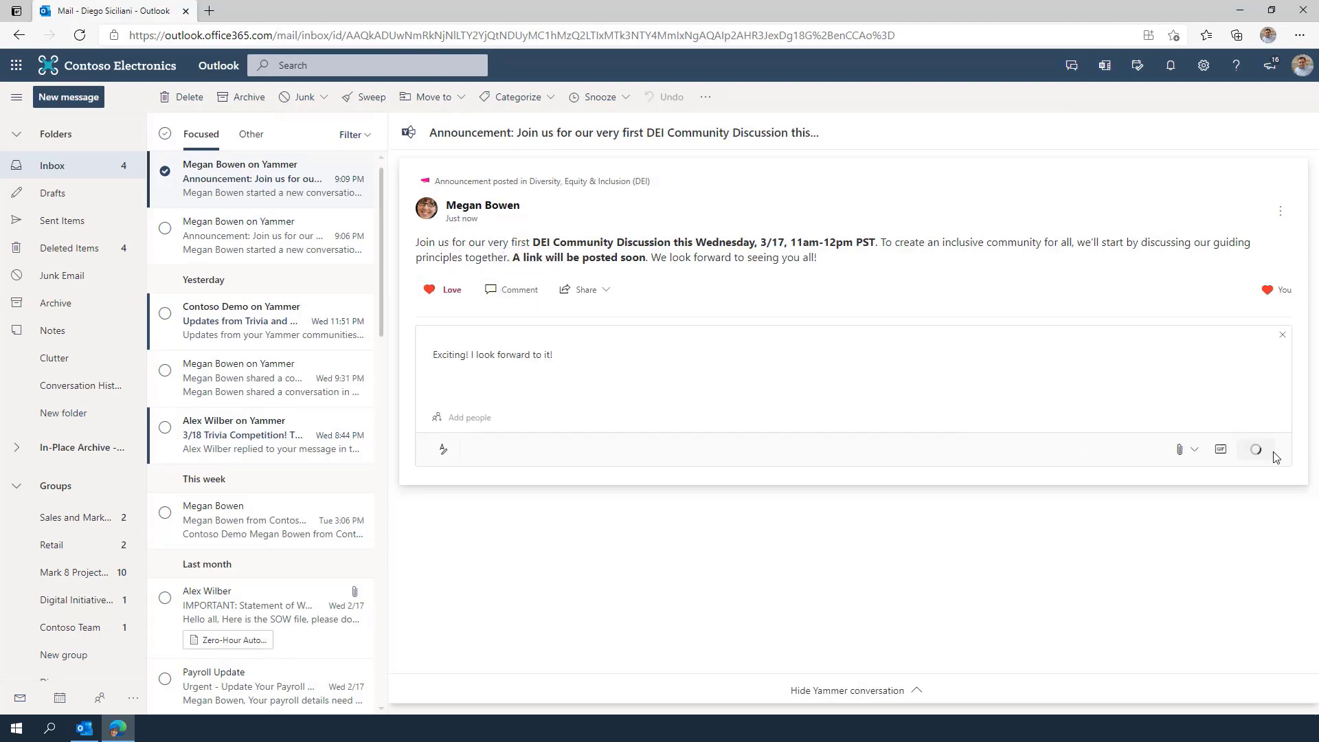
{"action": "left_click", "coordinate": [1259, 449]}
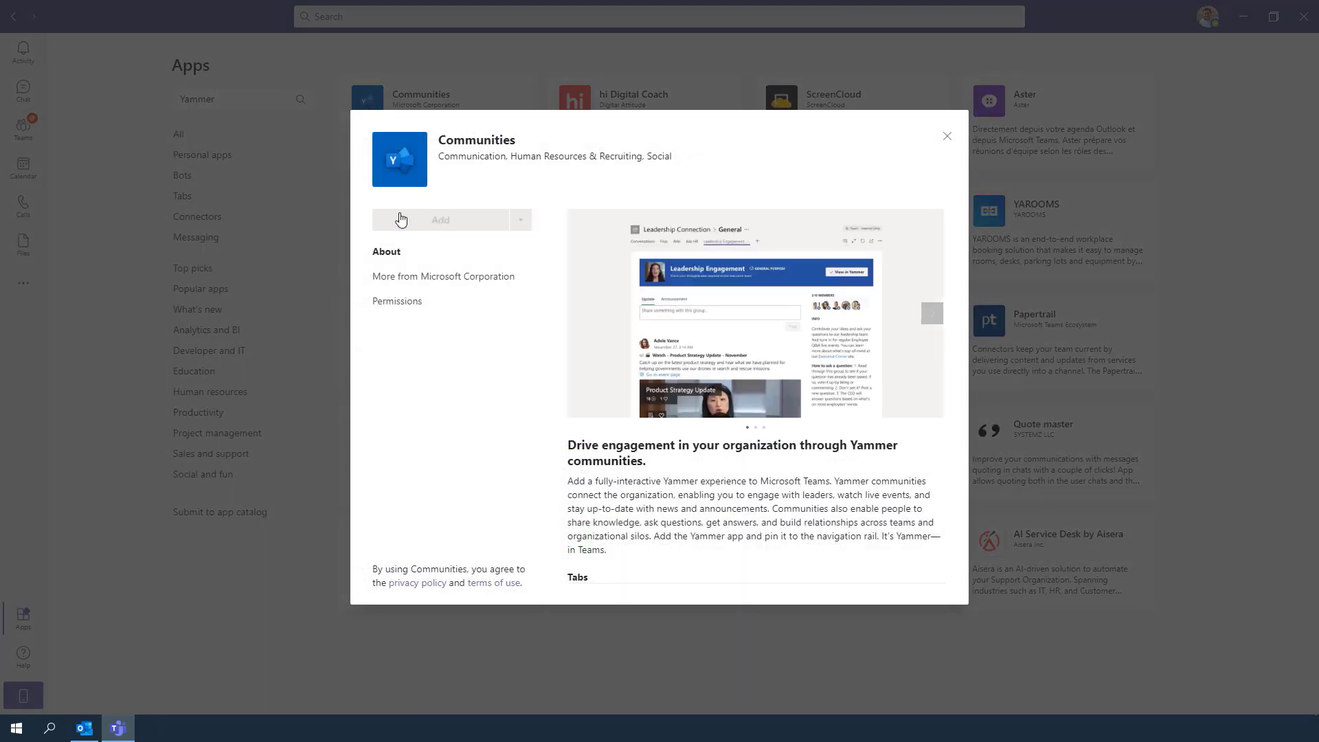
Step: Add the Communities app in Teams and comment 'Exciting! I look forward to it!' on the DEI announcement
{"action": "left_click", "coordinate": [440, 220]}
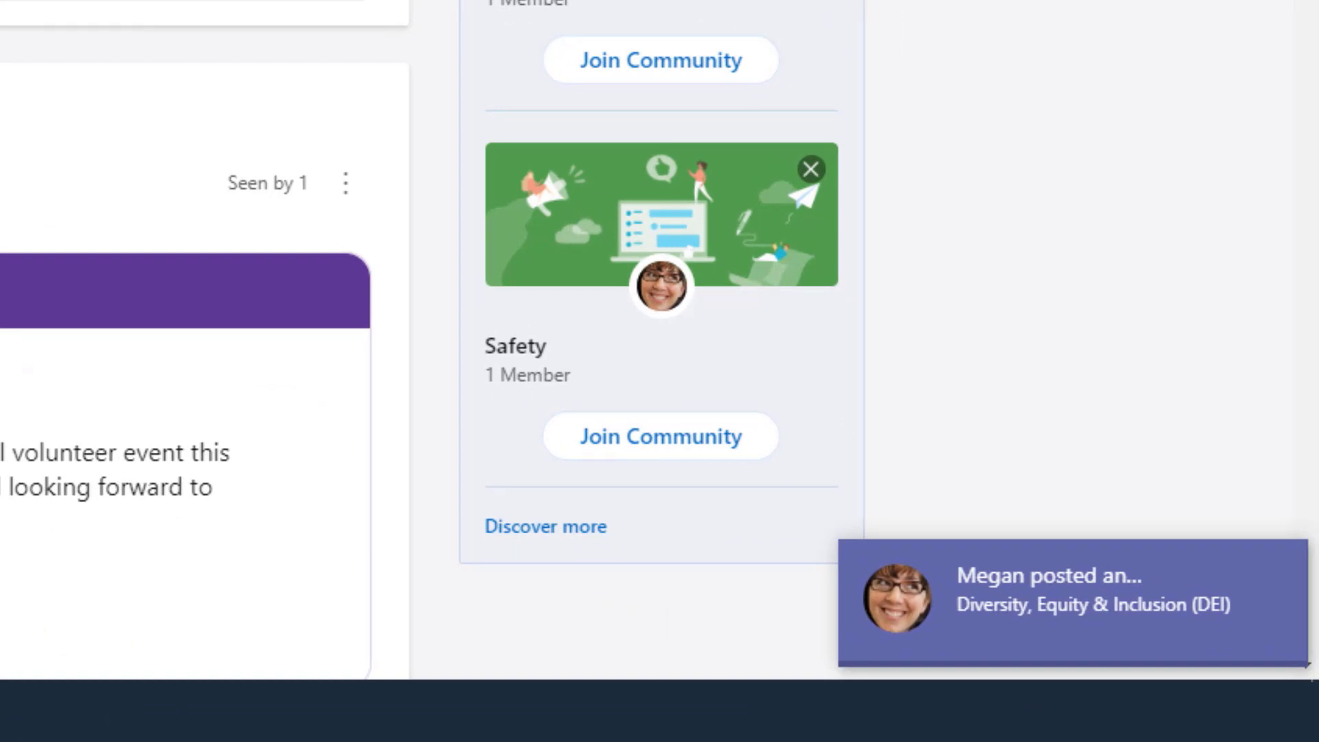
{"action": "left_click", "coordinate": [1062, 603]}
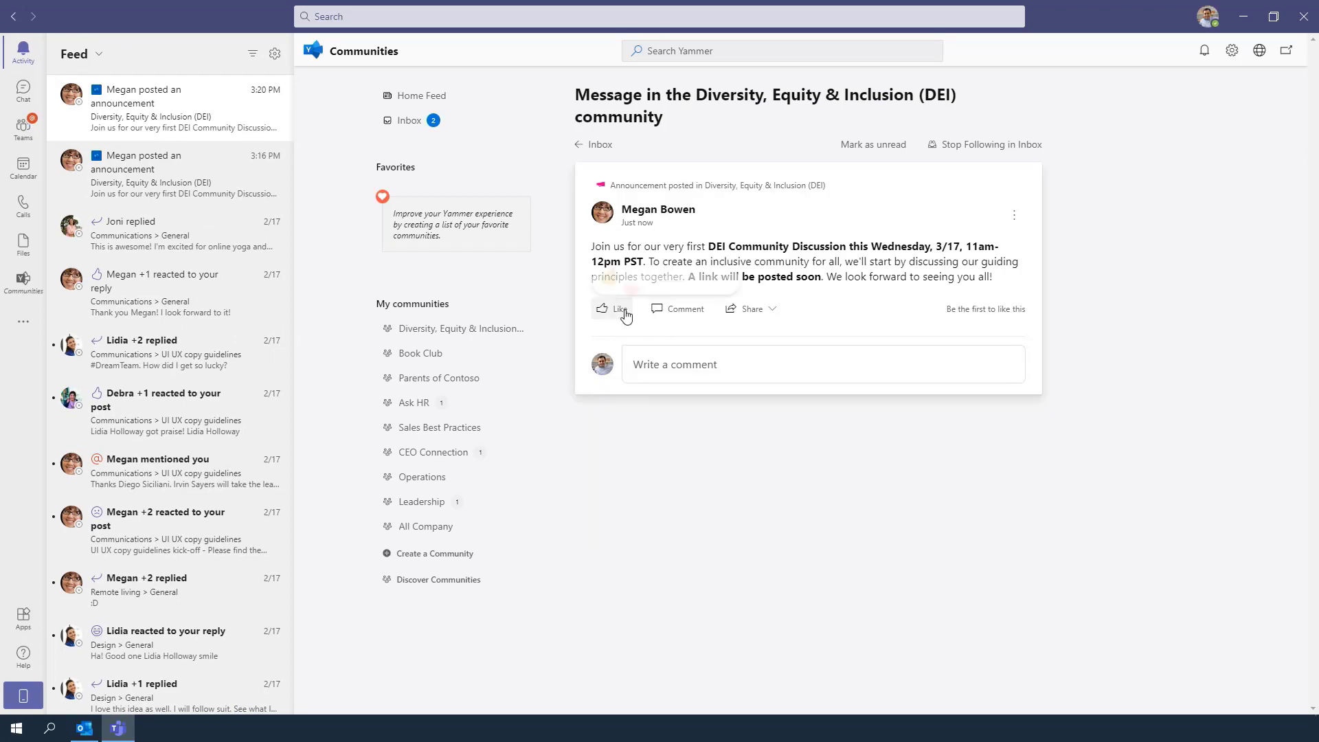
{"action": "left_click", "coordinate": [615, 309]}
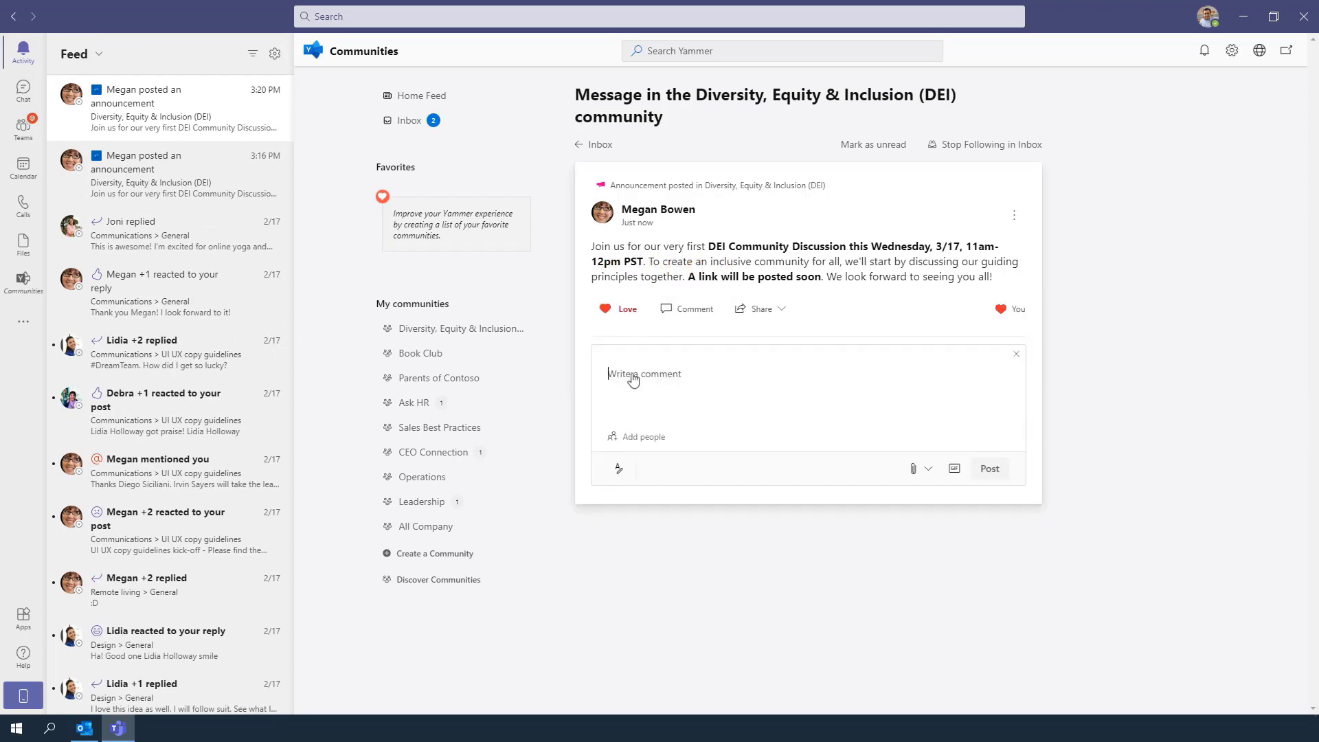
{"action": "type", "text": "Exciting! I look forward to it!"}
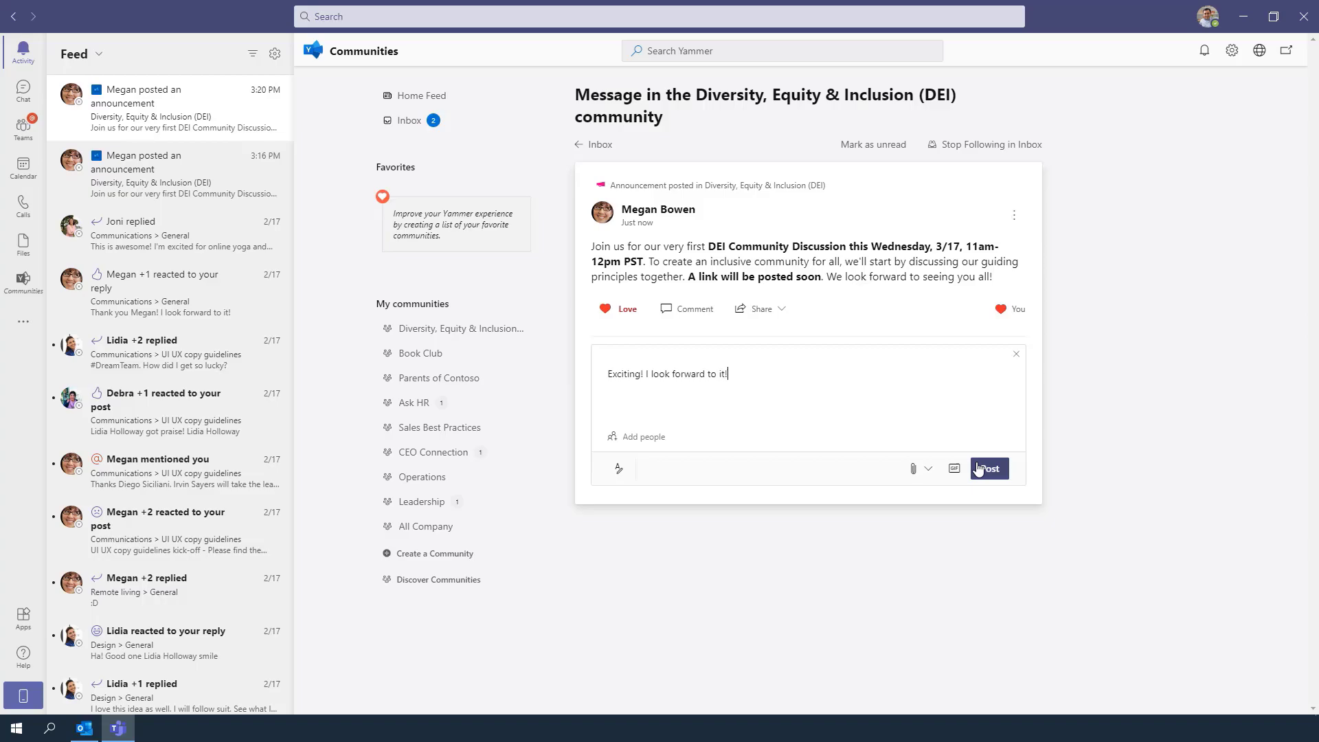
{"action": "left_click", "coordinate": [989, 469]}
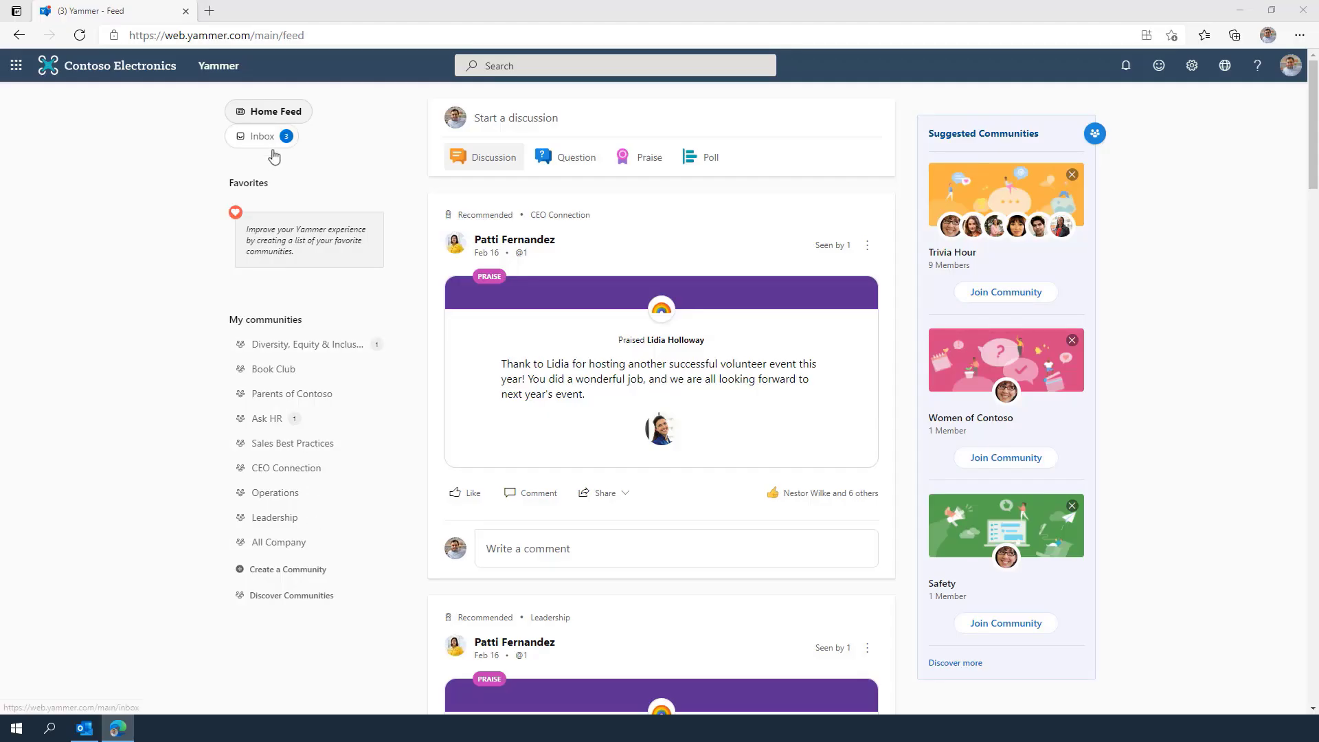
Step: Open the unread DEI announcement from the Yammer inbox to view the posted comment
{"action": "left_click", "coordinate": [262, 136]}
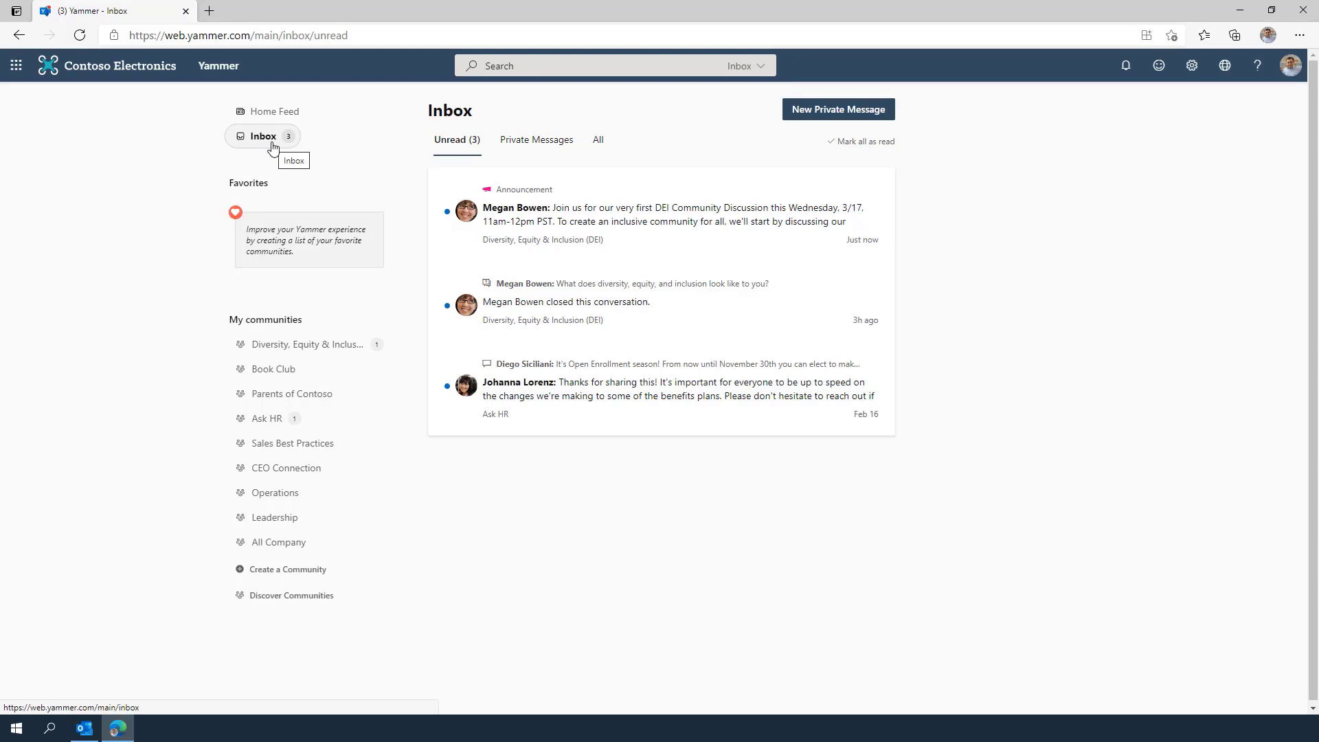
{"action": "left_click", "coordinate": [673, 214]}
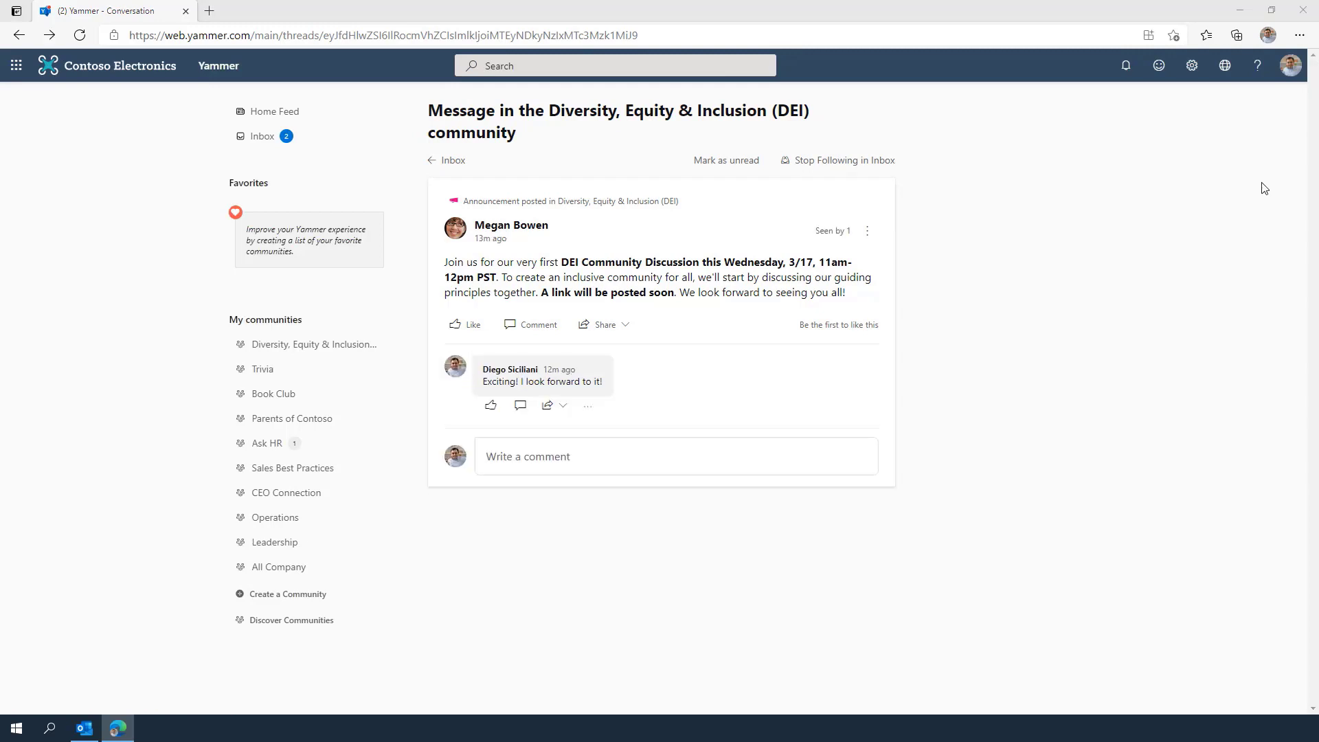
{"action": "left_click", "coordinate": [1191, 65]}
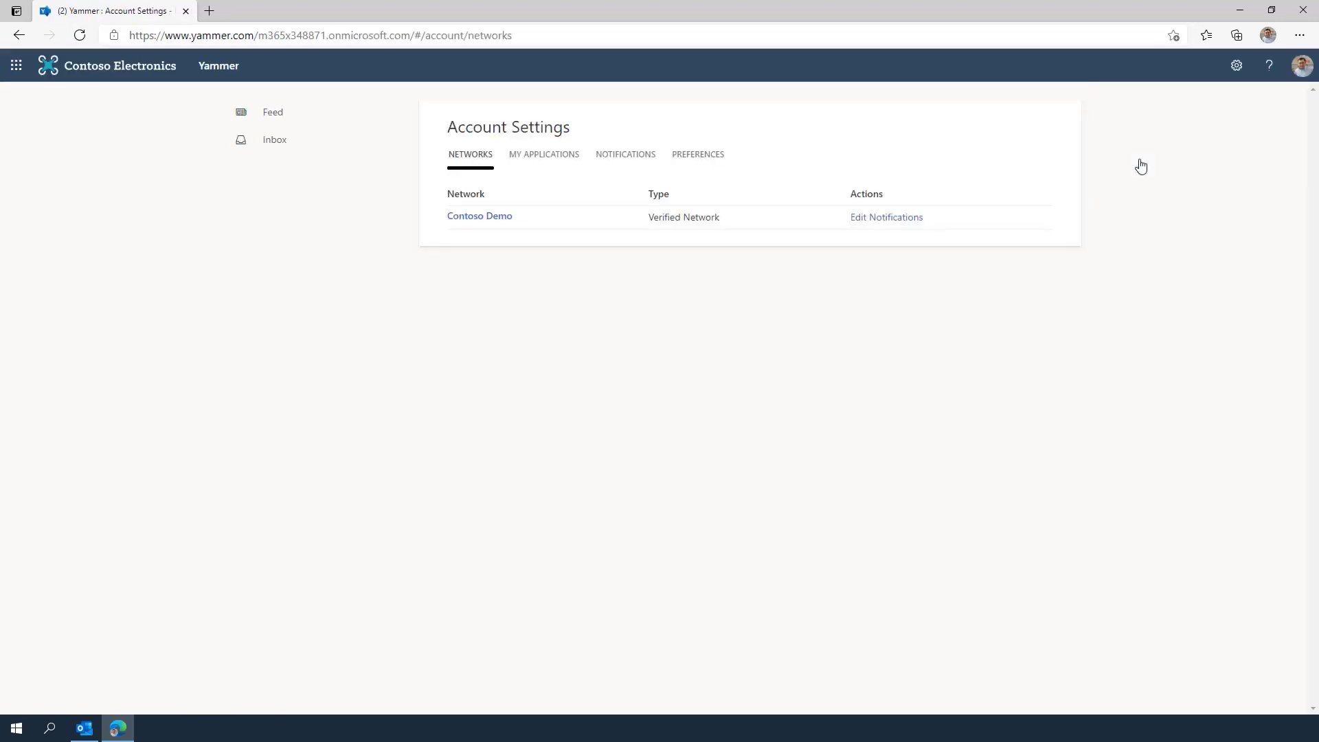
Step: Enable email alerts for new followers and new application installs, and save the notification settings
{"action": "left_click", "coordinate": [625, 154]}
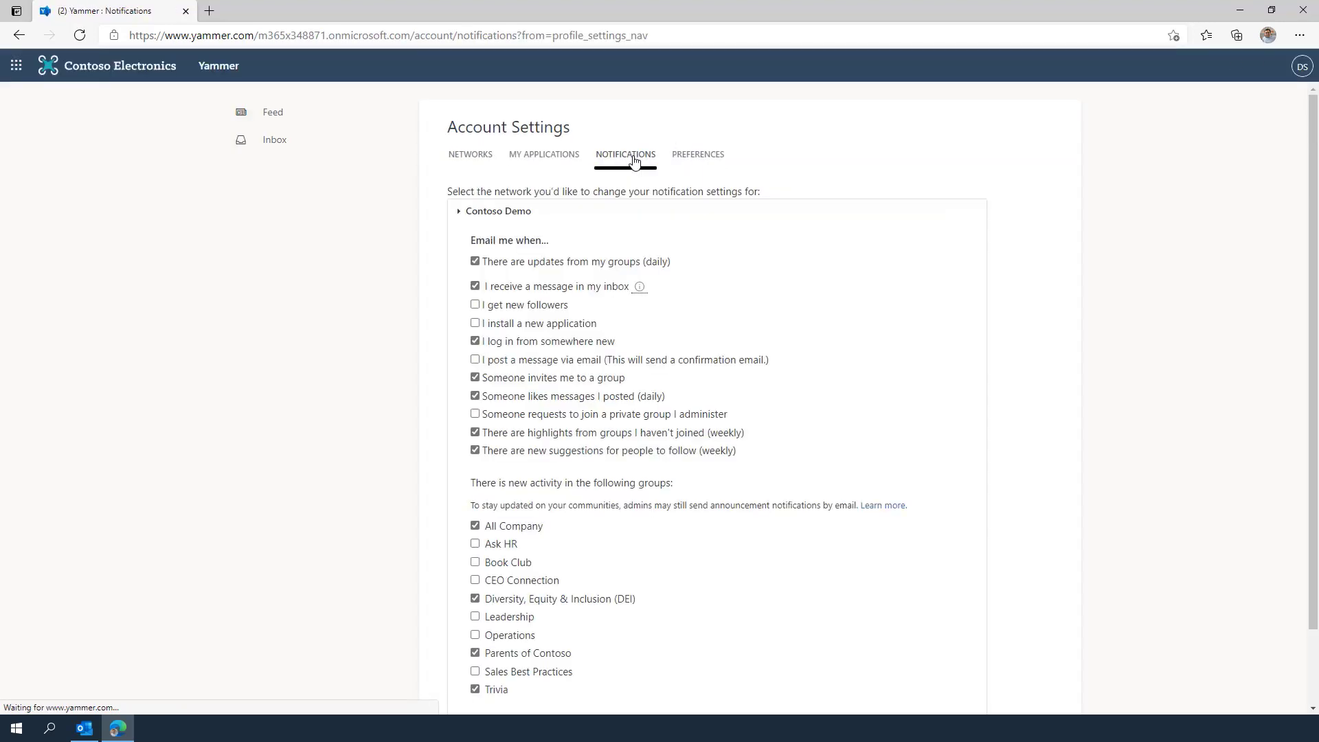
{"action": "left_click", "coordinate": [475, 304]}
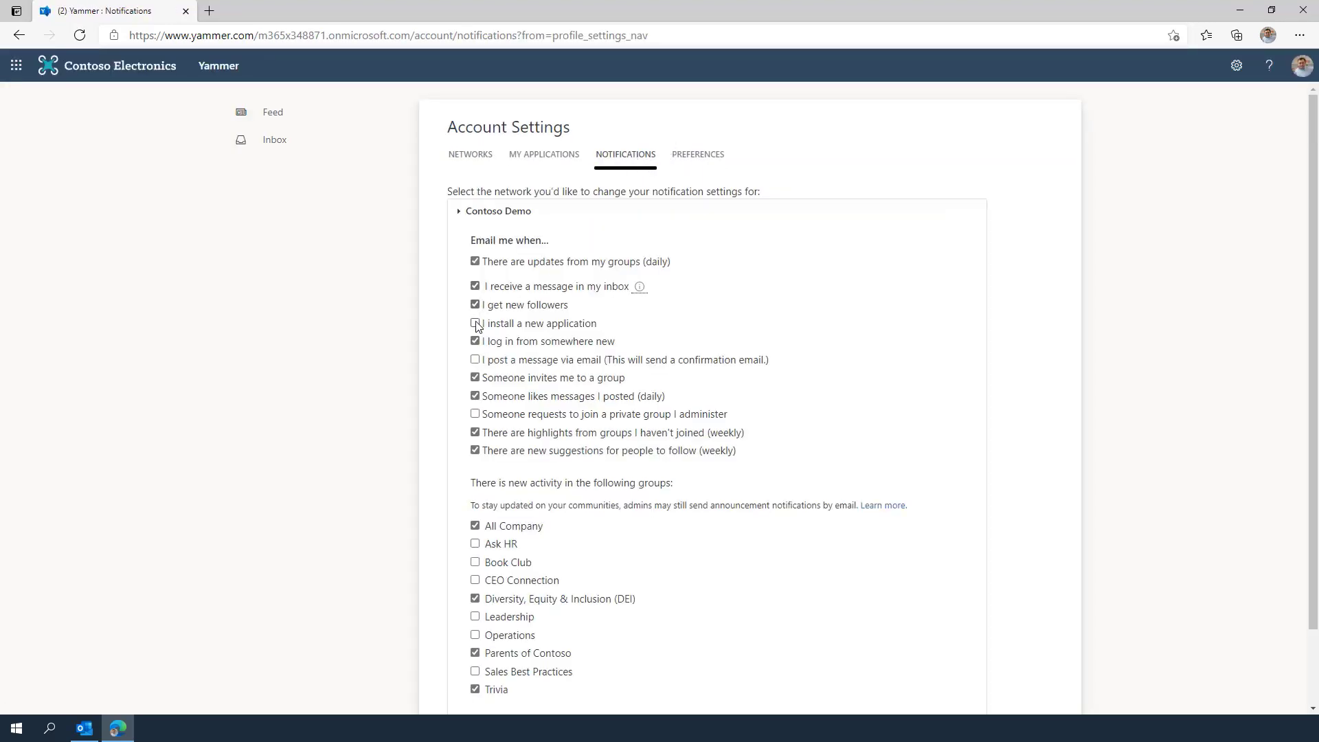
{"action": "left_click", "coordinate": [475, 359]}
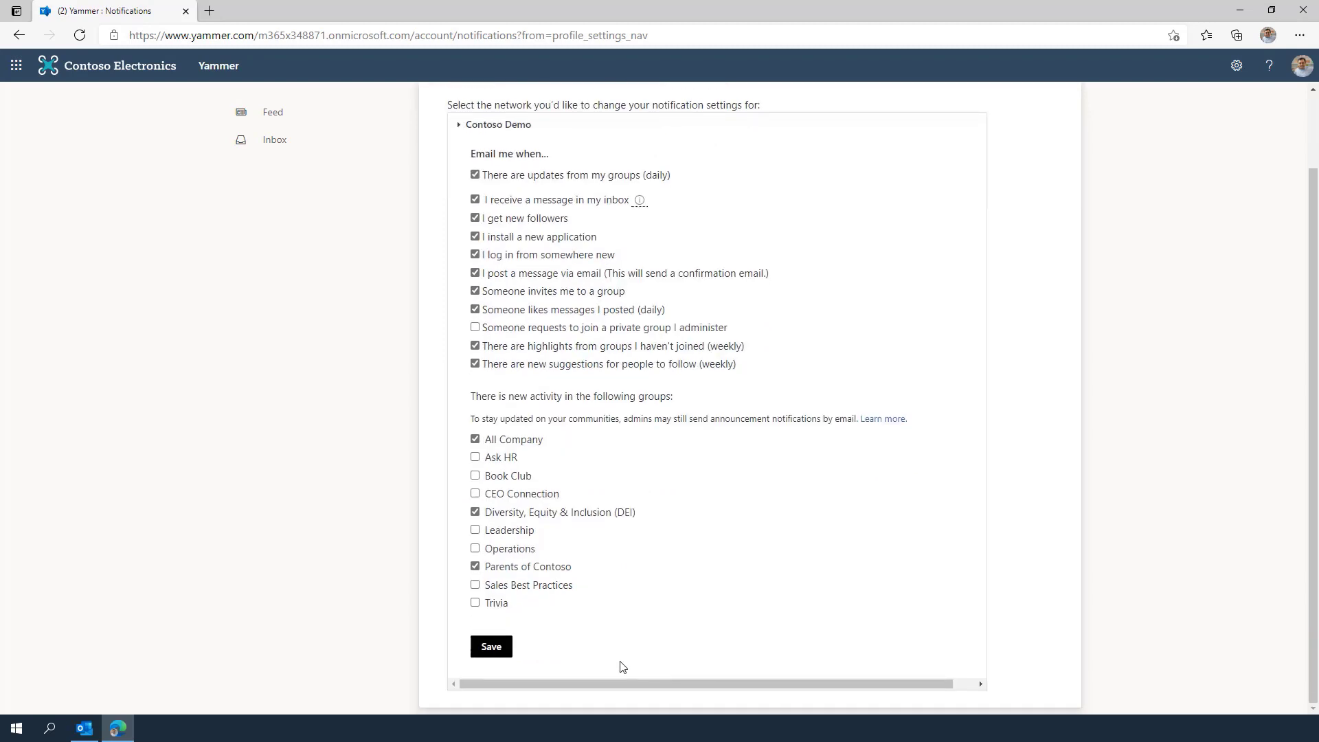
{"action": "left_click", "coordinate": [491, 647]}
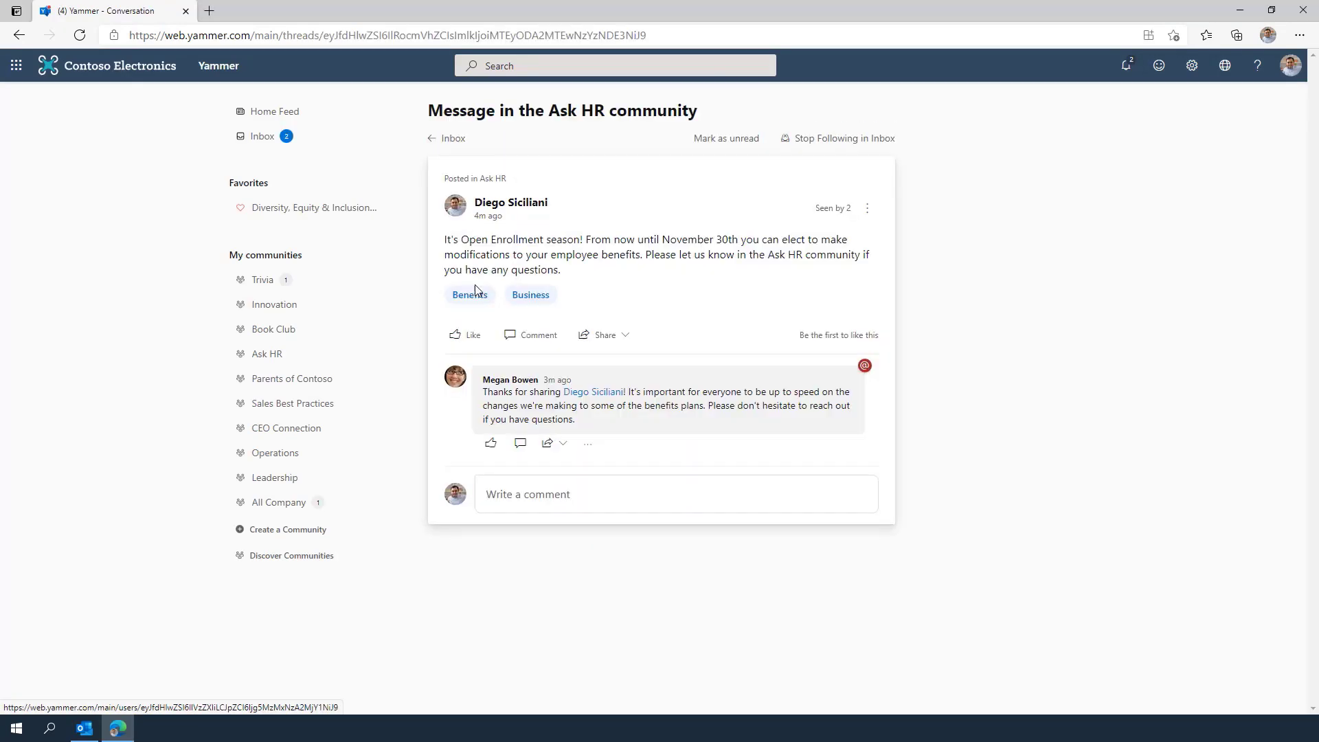
{"action": "mouse_move", "coordinate": [491, 443]}
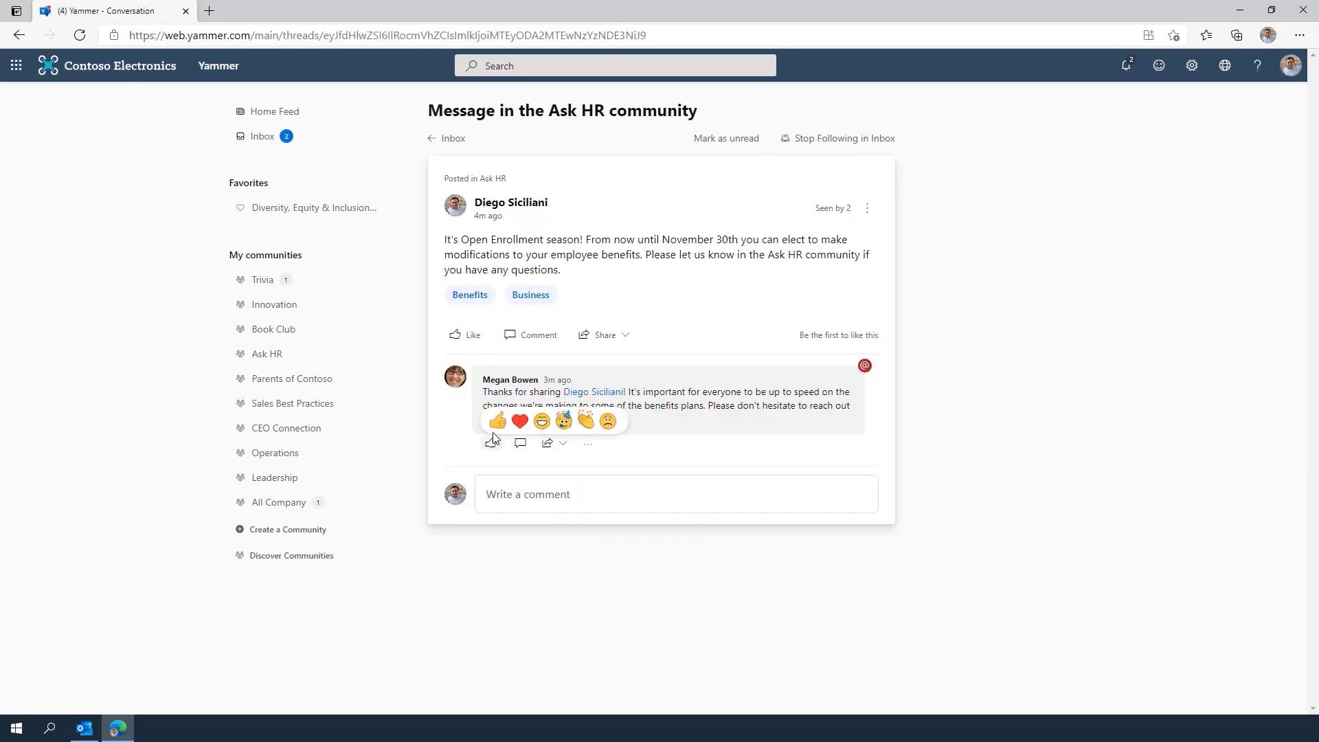
Step: Thumbs-up Megan's Ask HR reply and heart Alex's comment on the DEI announcement
{"action": "left_click", "coordinate": [496, 421]}
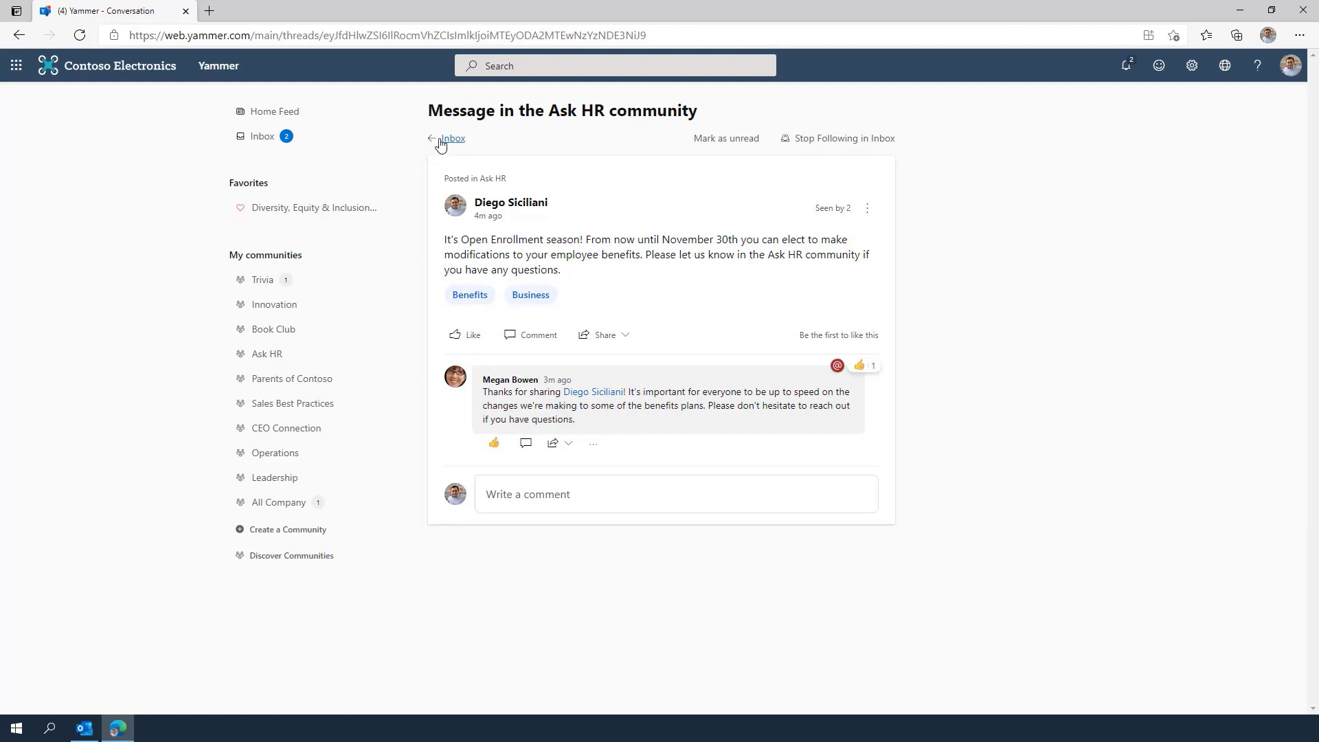
{"action": "left_click", "coordinate": [454, 138]}
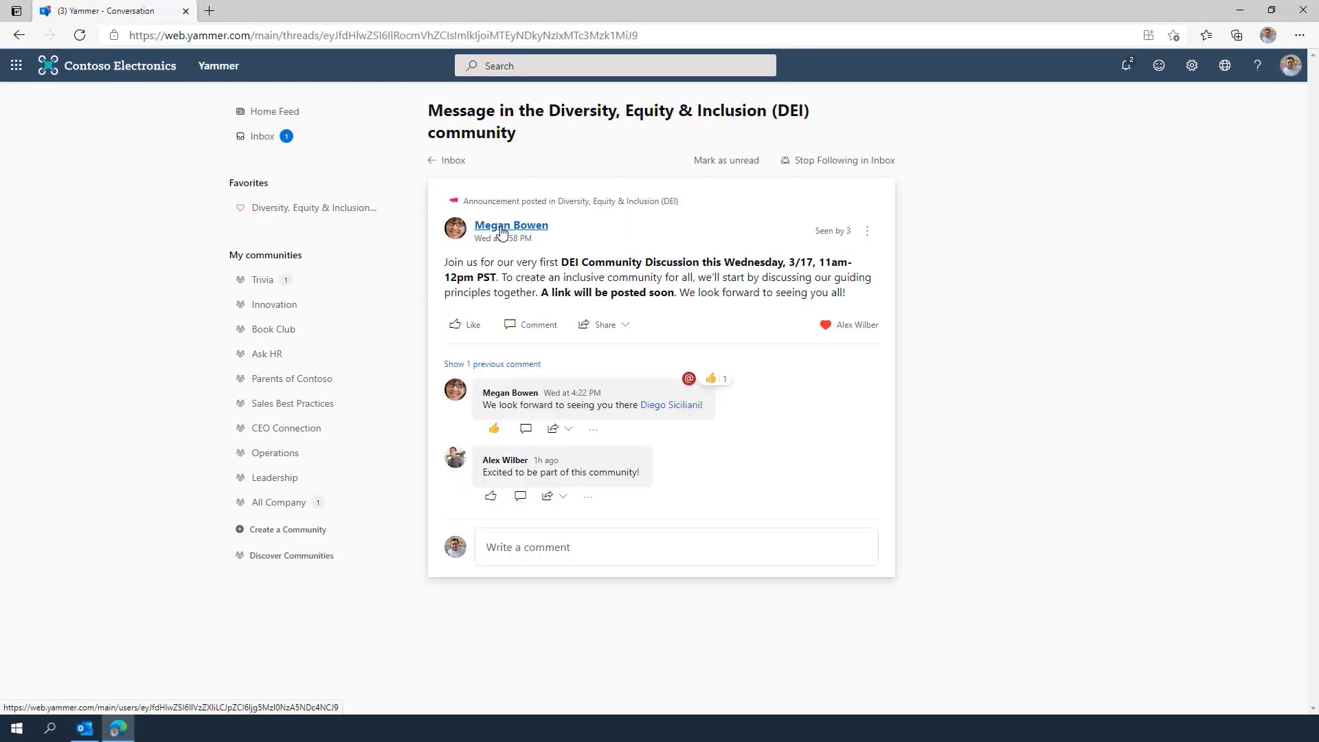
{"action": "mouse_move", "coordinate": [491, 495]}
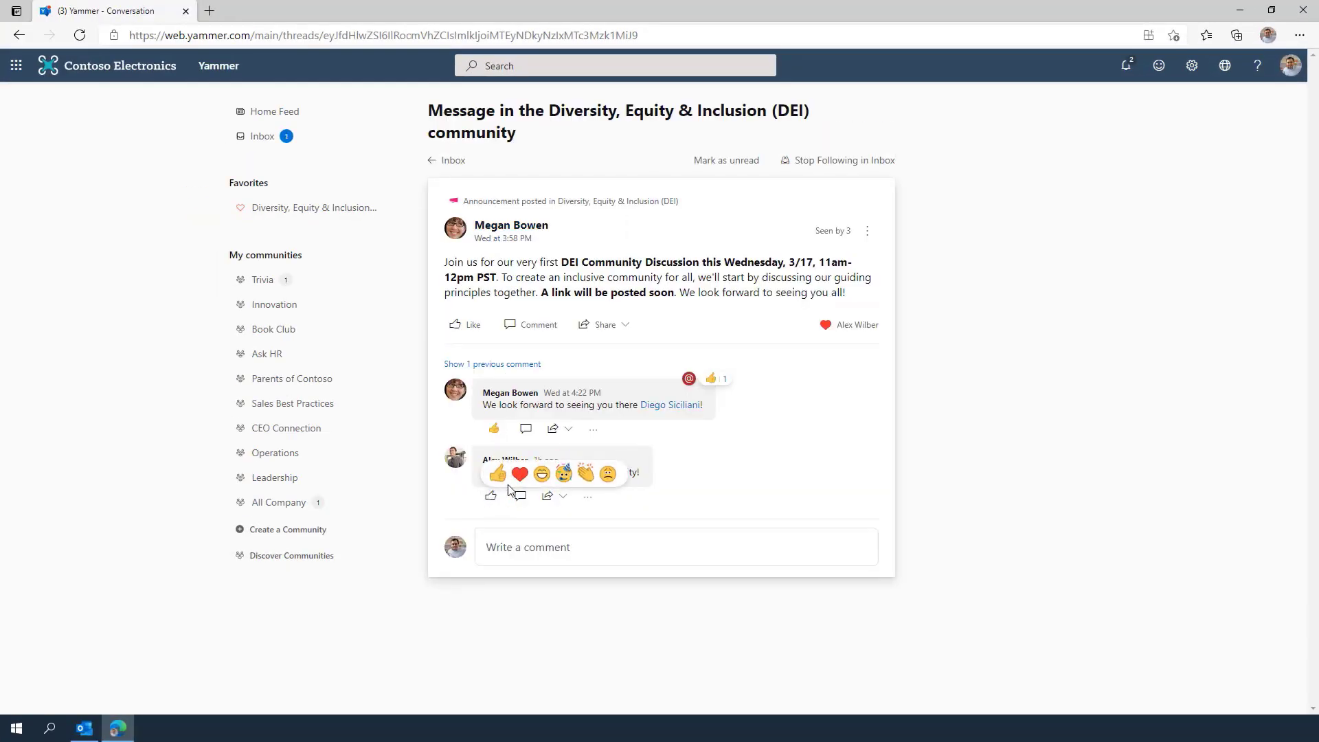
{"action": "left_click", "coordinate": [520, 474]}
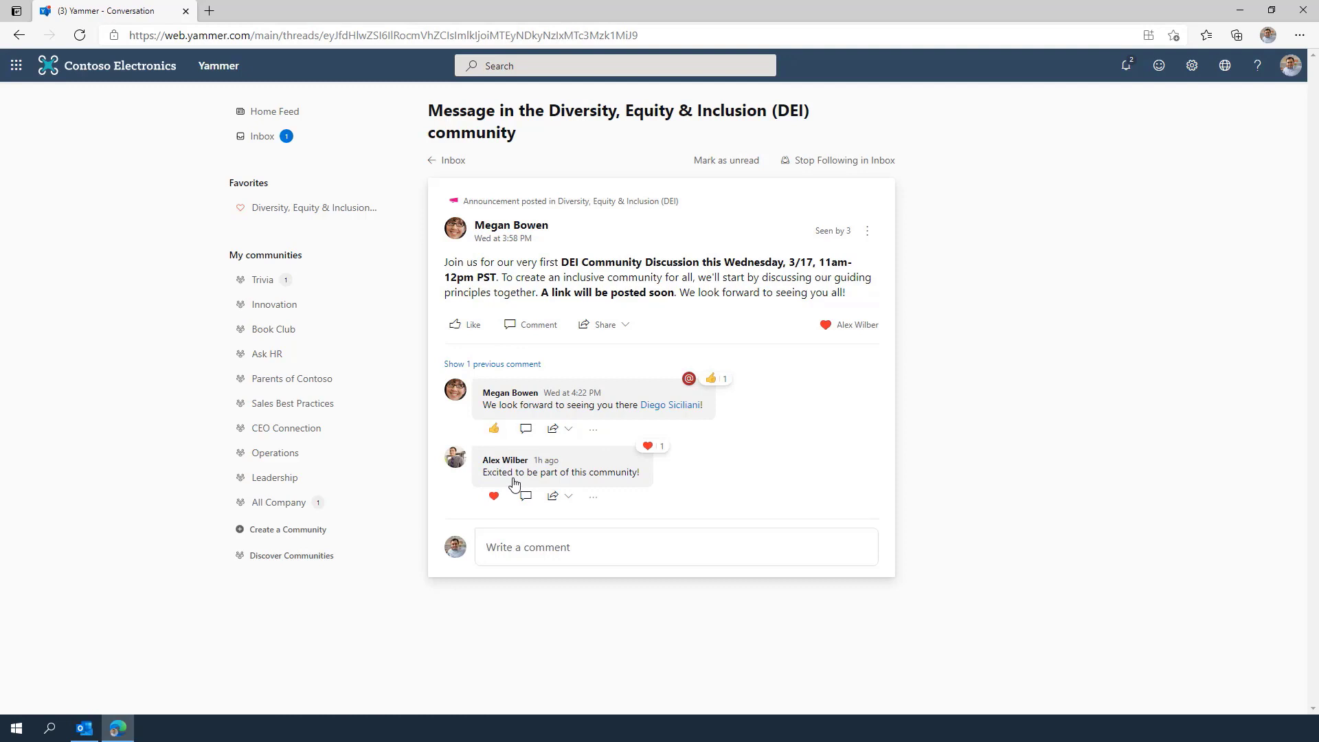
{"action": "mouse_move", "coordinate": [452, 480]}
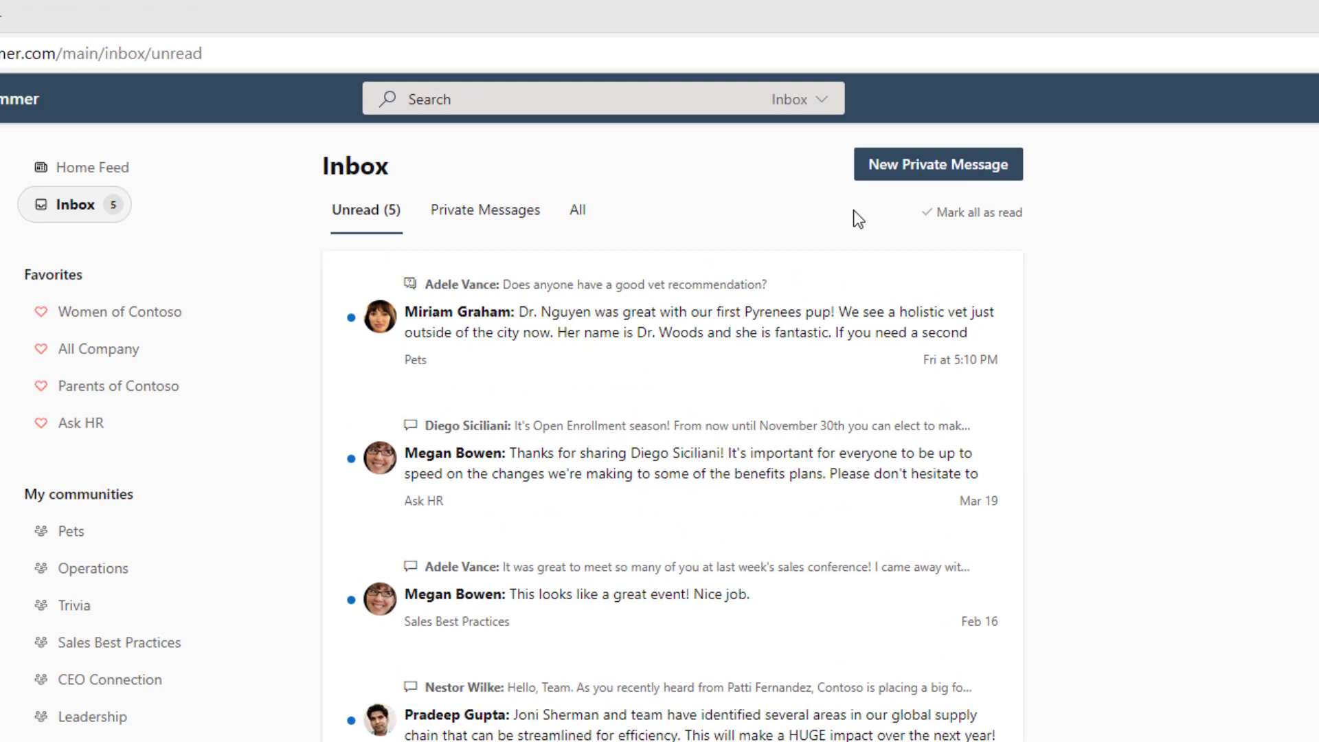
{"action": "mouse_move", "coordinate": [897, 222]}
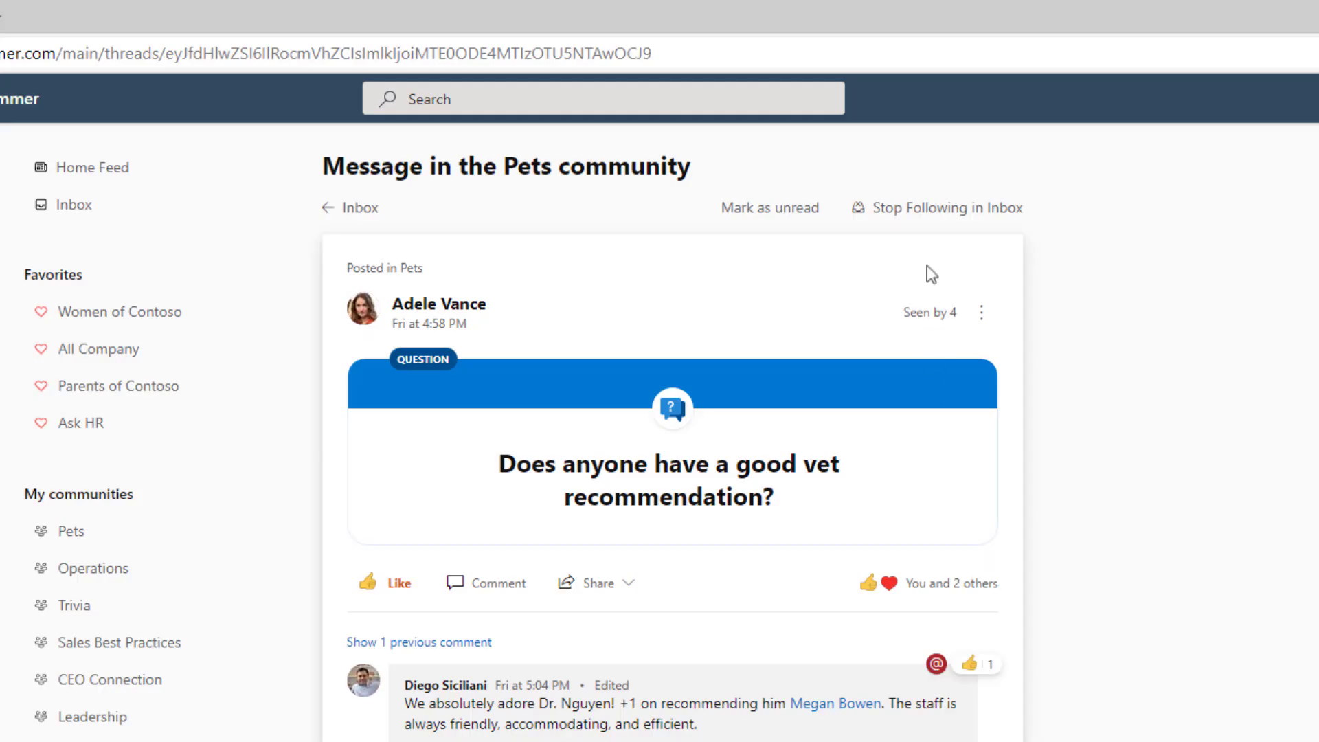
Step: Stop following the Pets community vet-recommendation question in the inbox
{"action": "left_click", "coordinate": [944, 208]}
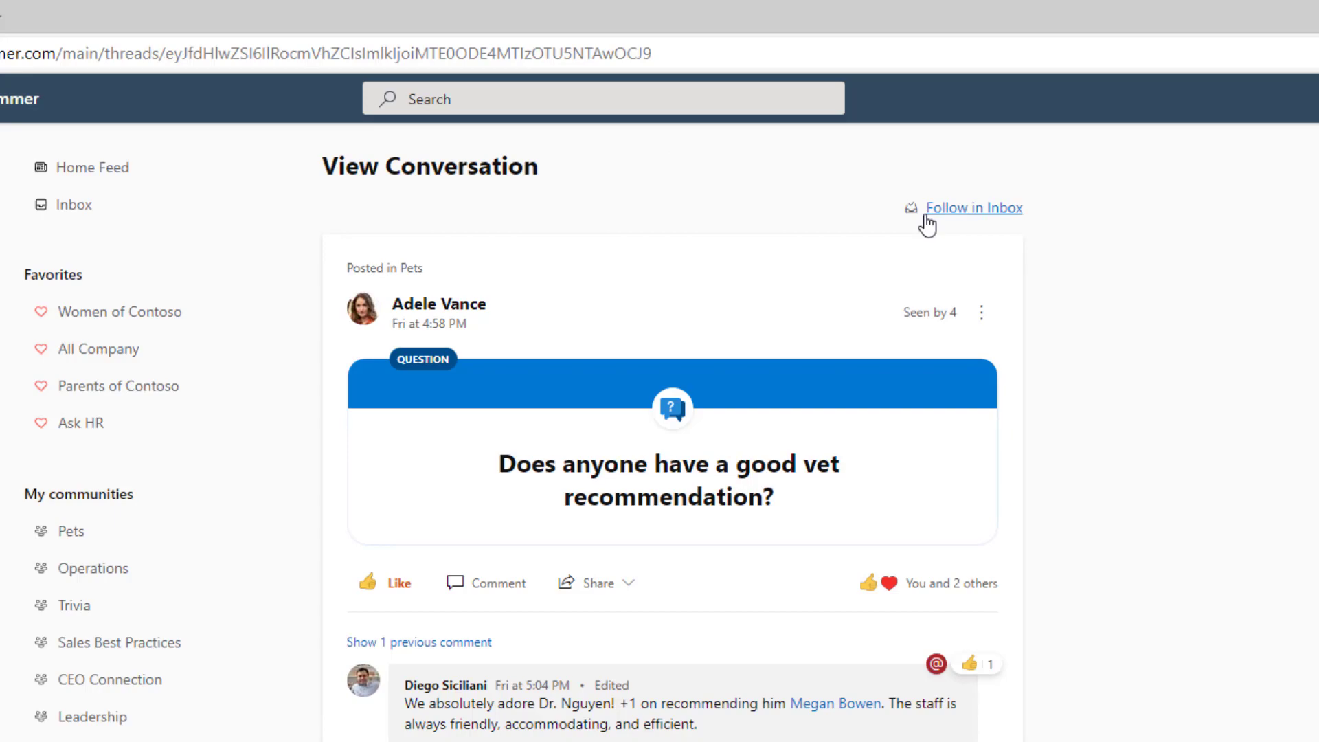